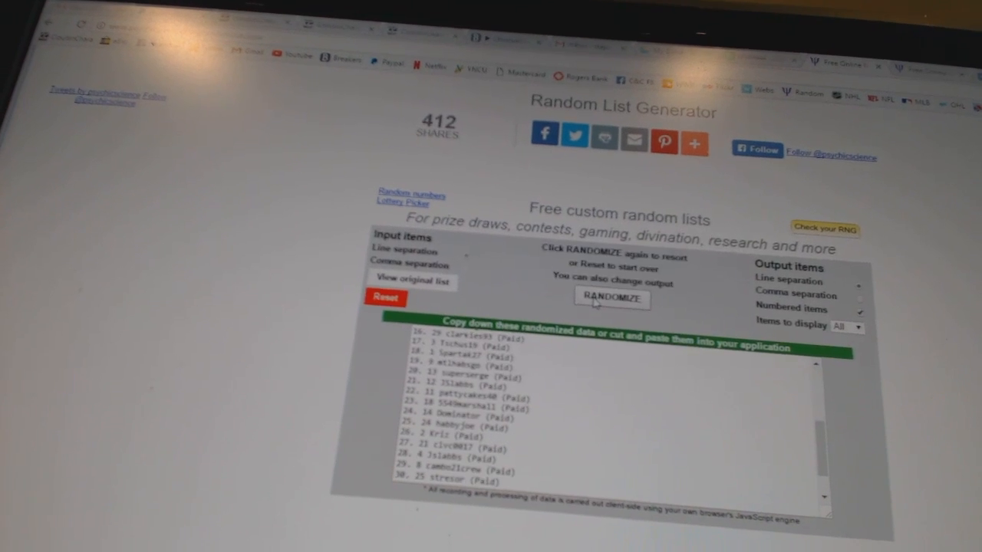
- Copy the shuffled usernames list, then generate and select the randomized, numbered team cities list
click(610, 298)
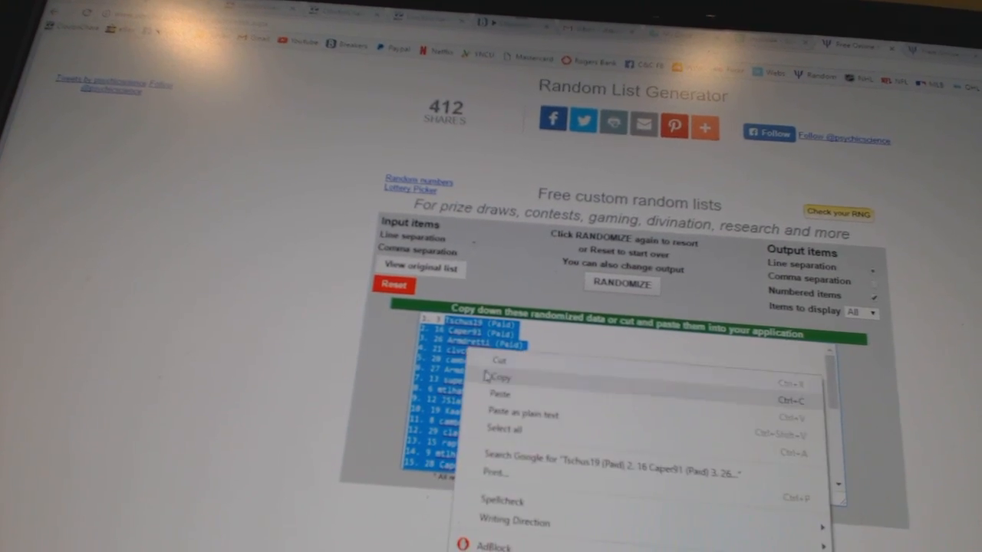
click(500, 378)
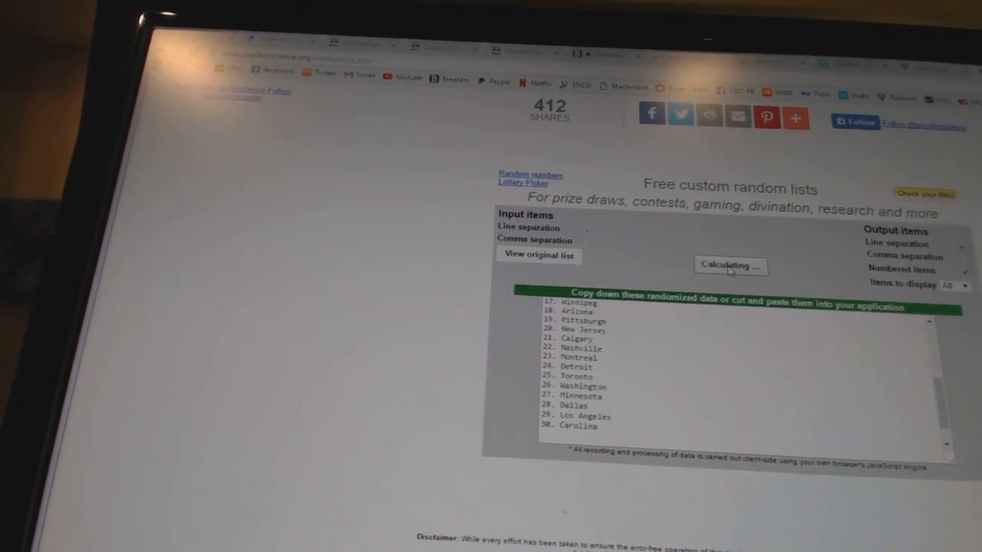
click(730, 264)
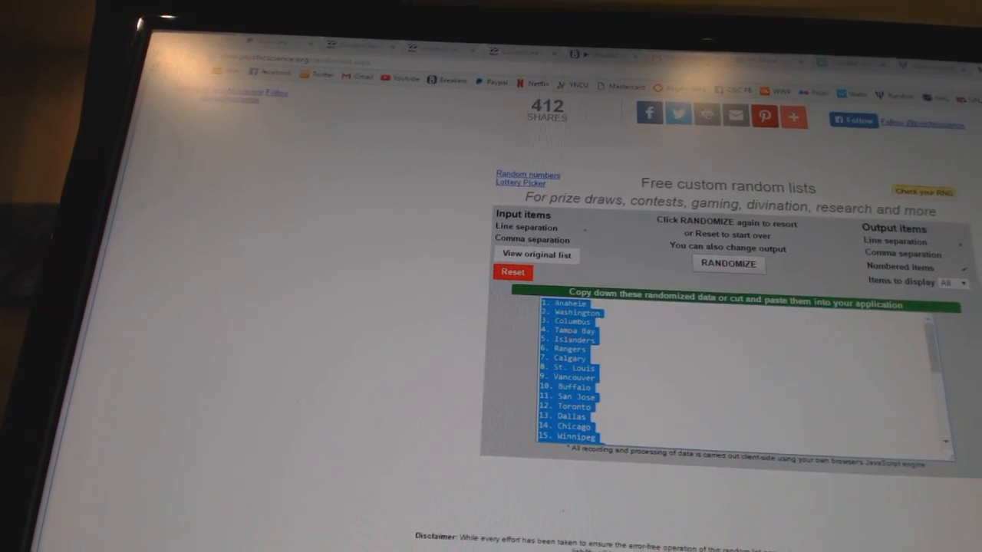